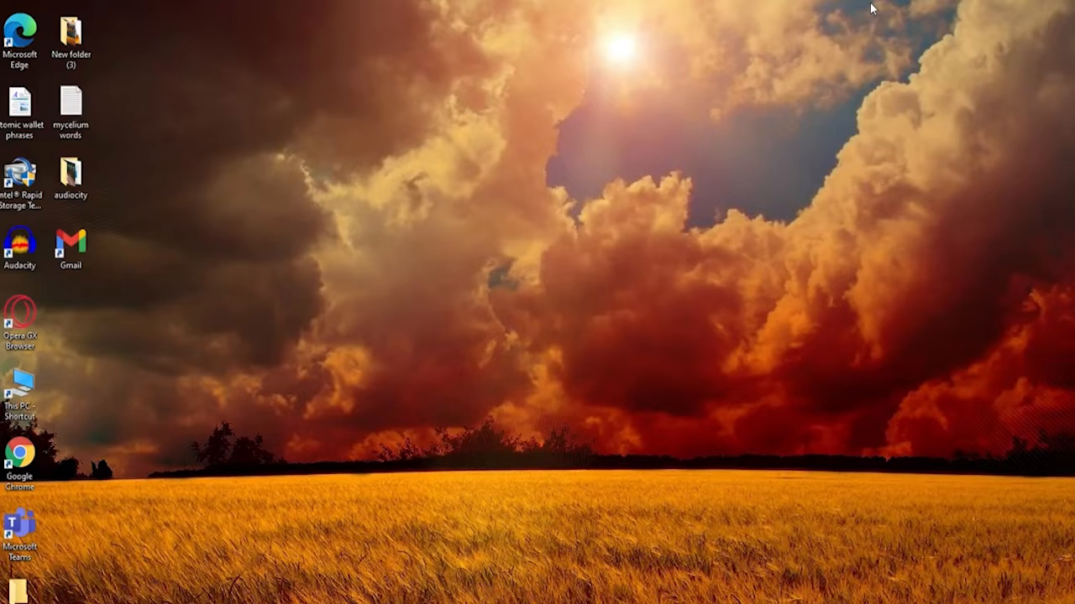
pyautogui.moveTo(491, 311)
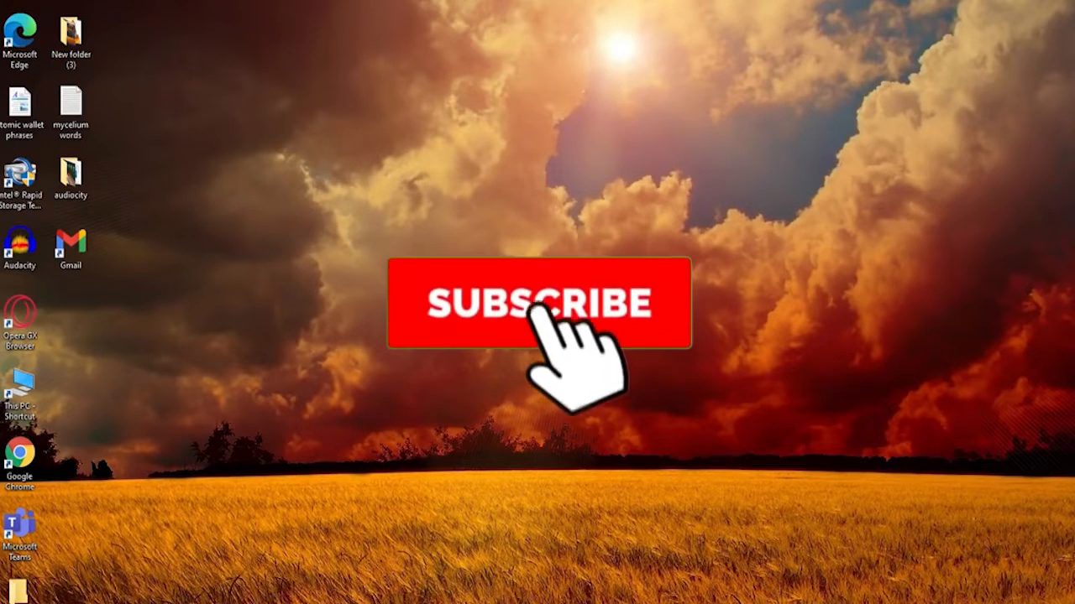
# - From Contact us, reach the Help Centre and search 'change my age'
pyautogui.click(535, 302)
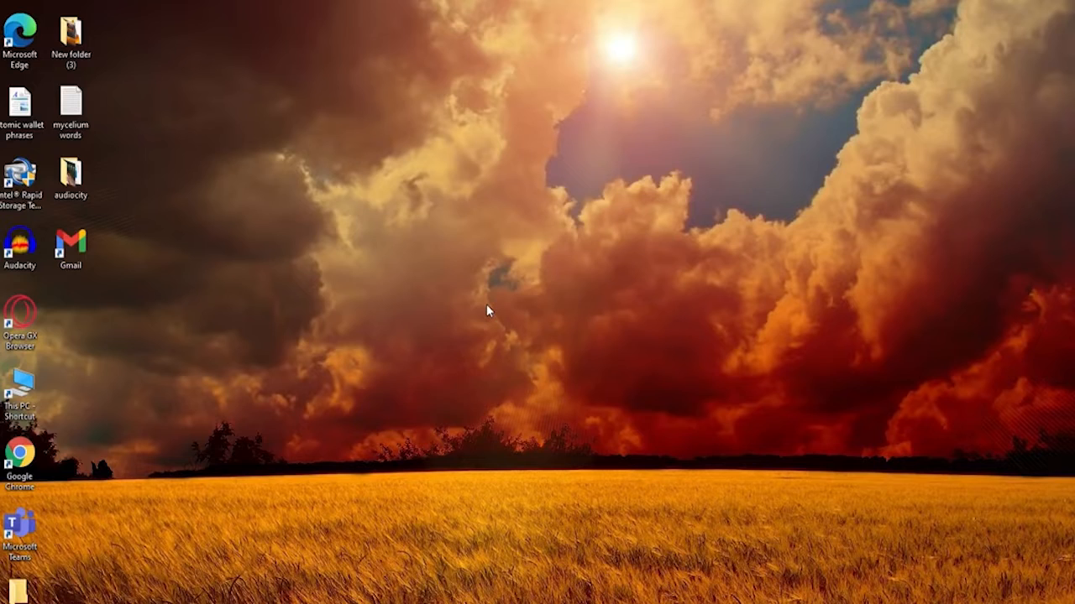
pyautogui.moveTo(460, 350)
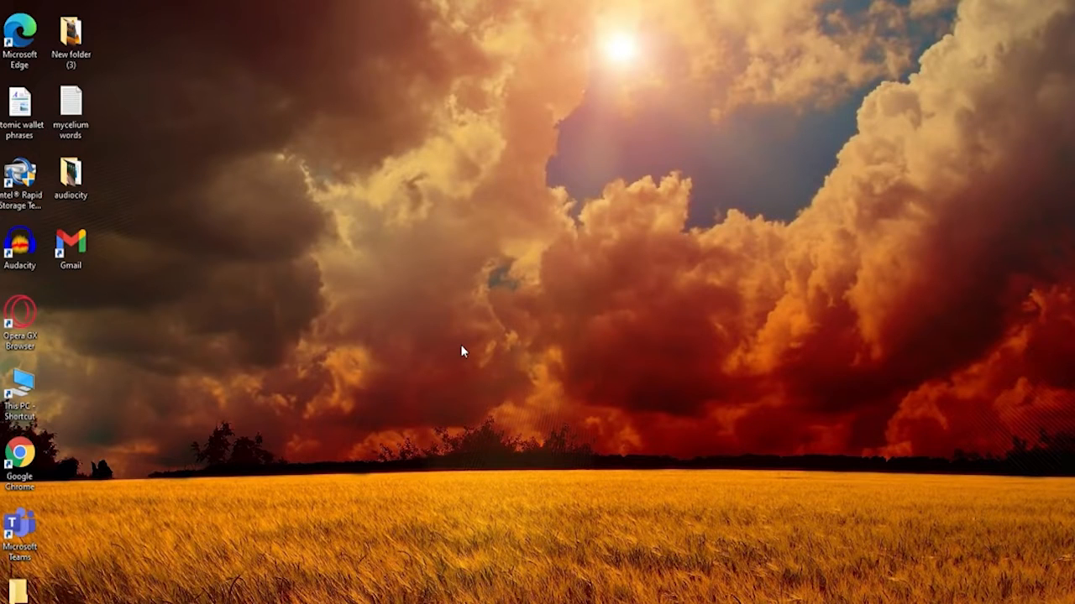
pyautogui.moveTo(447, 341)
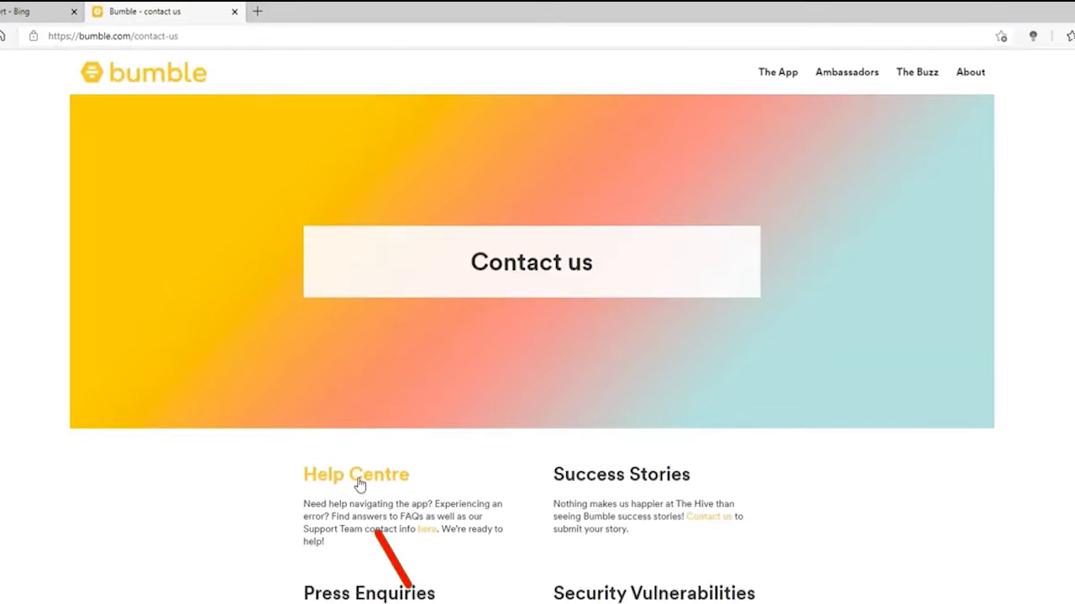
pyautogui.click(356, 473)
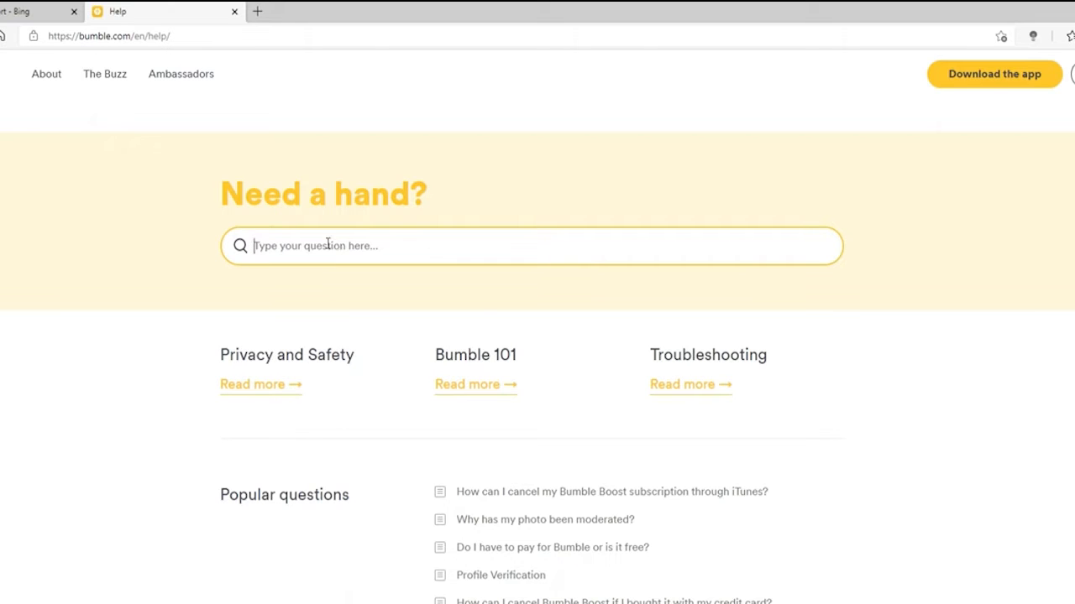
pyautogui.write('change my age')
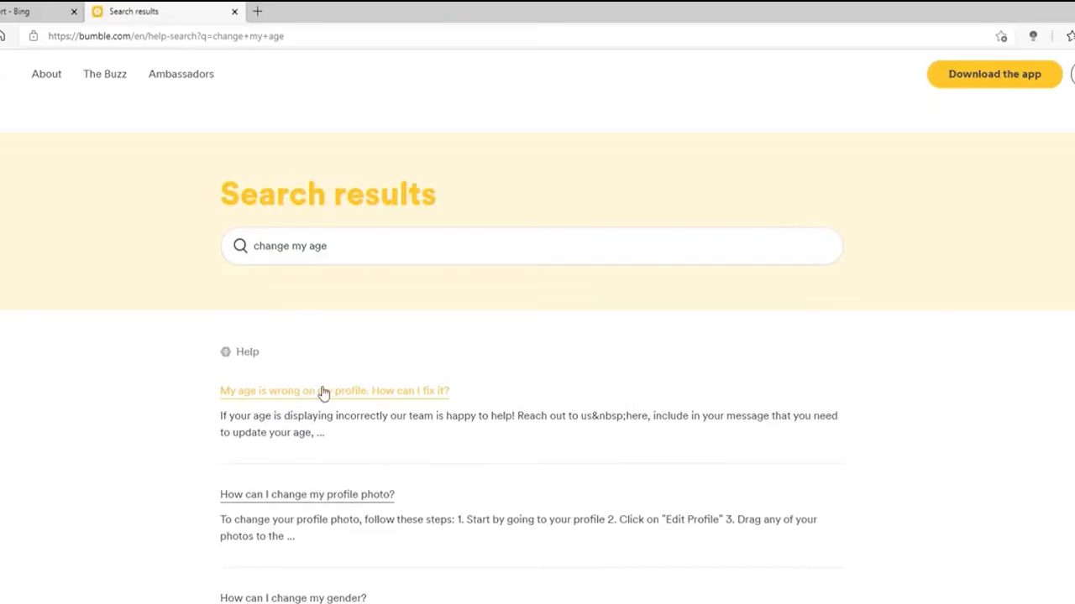
pyautogui.moveTo(306, 402)
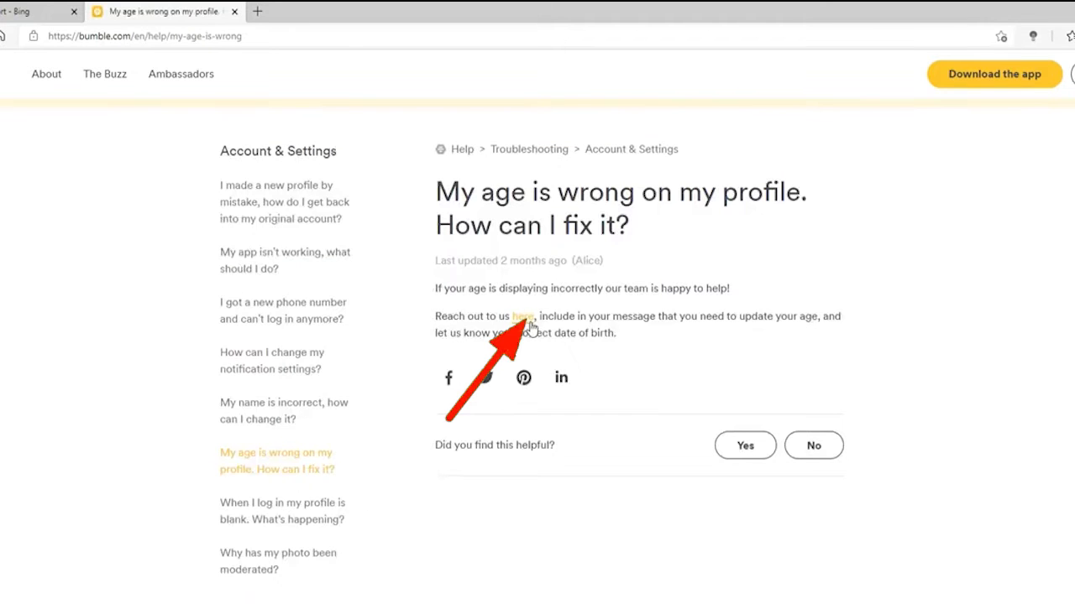
pyautogui.click(522, 316)
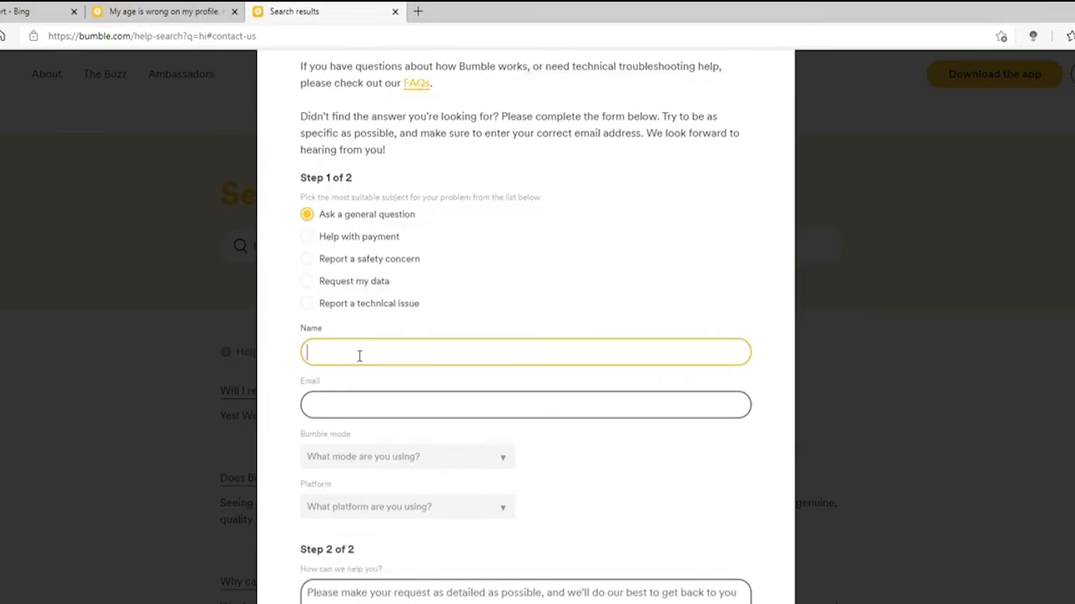
pyautogui.write('rupa')
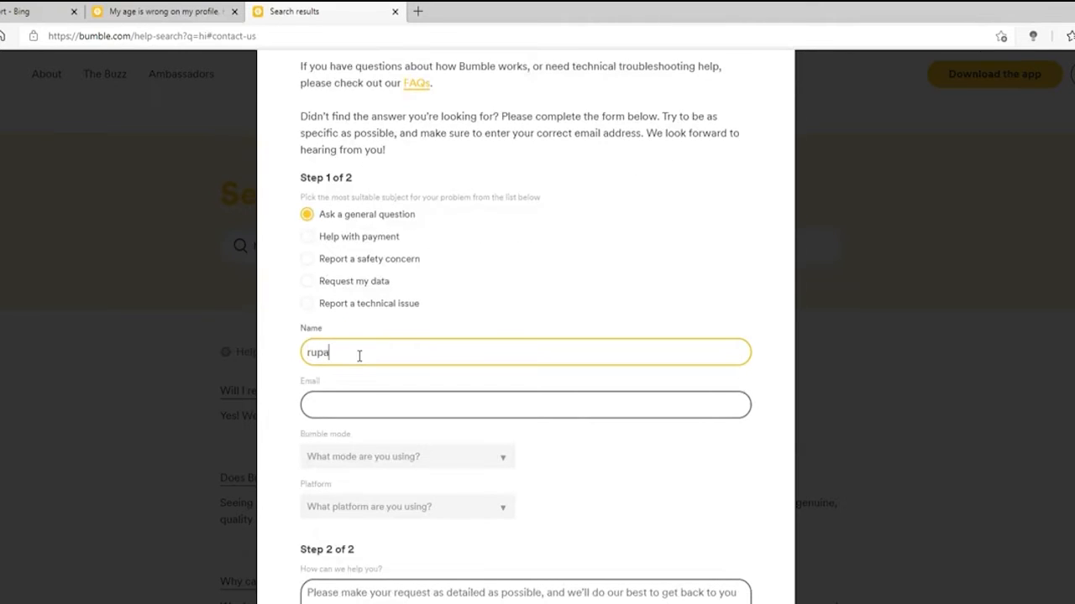
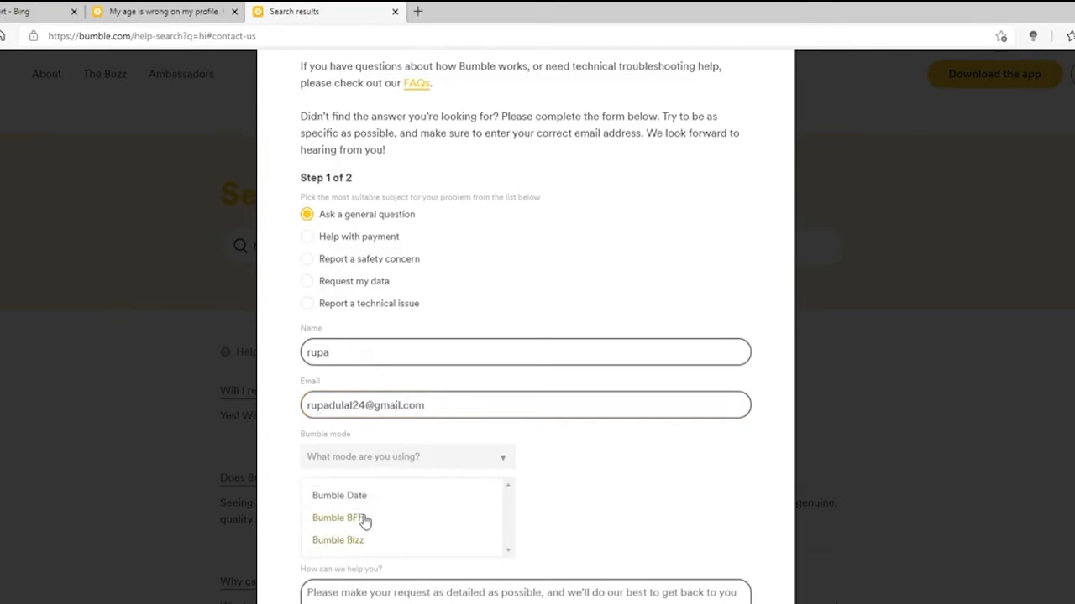
# - Choose Bumble BFF mode, Android platform, and write the age-change request message
pyautogui.click(335, 517)
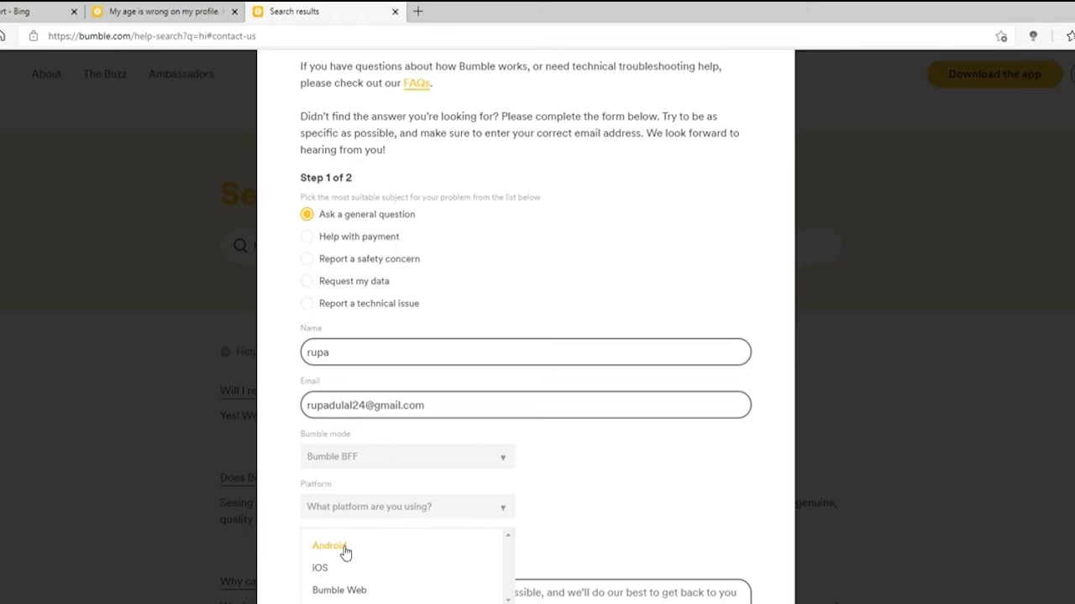
pyautogui.click(329, 544)
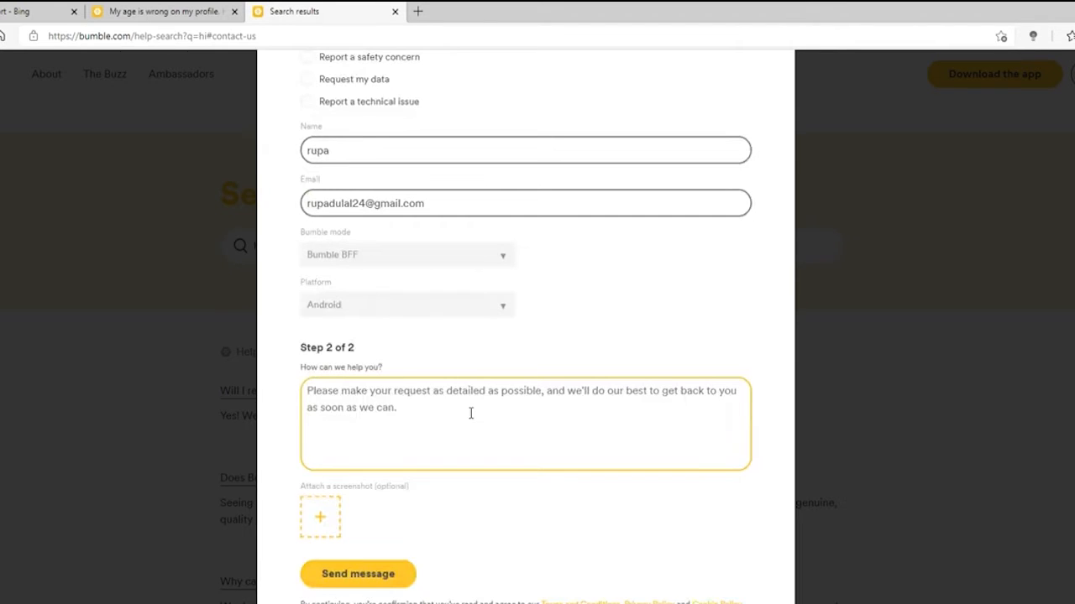
pyautogui.write('i want to change my age on bumble. since, i typed it incorrect during signup.')
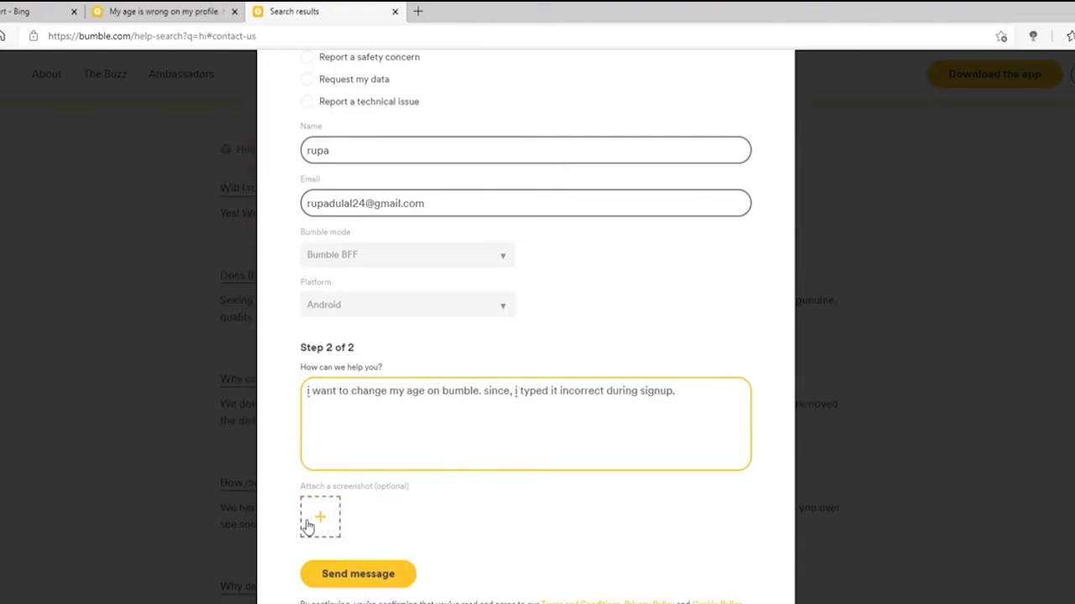
pyautogui.moveTo(332, 529)
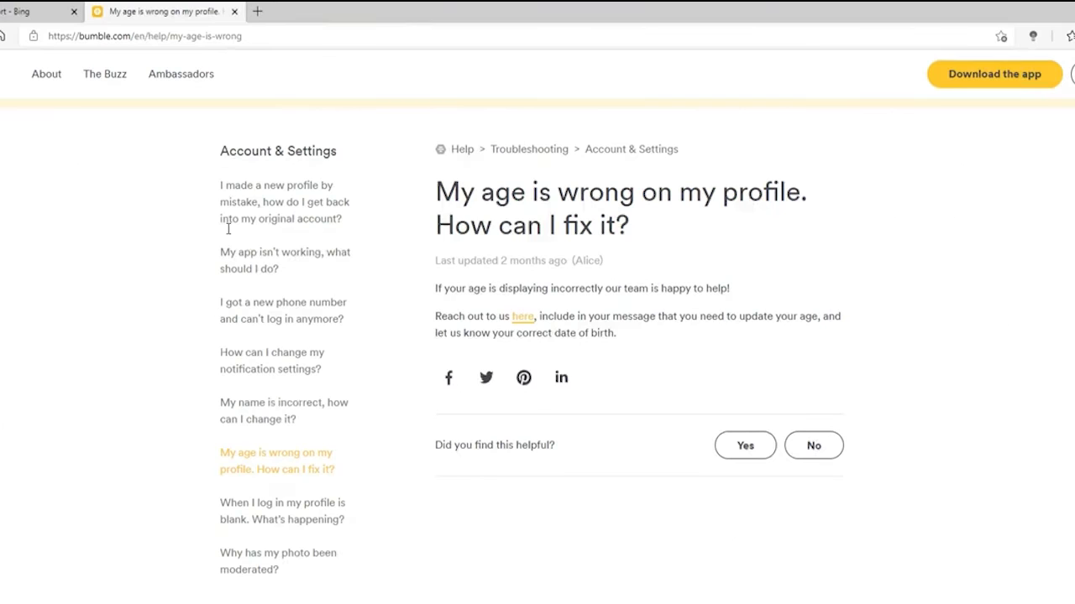
# - Navigate the browser to bumble.com to reach the main Bumble web app
pyautogui.click(143, 35)
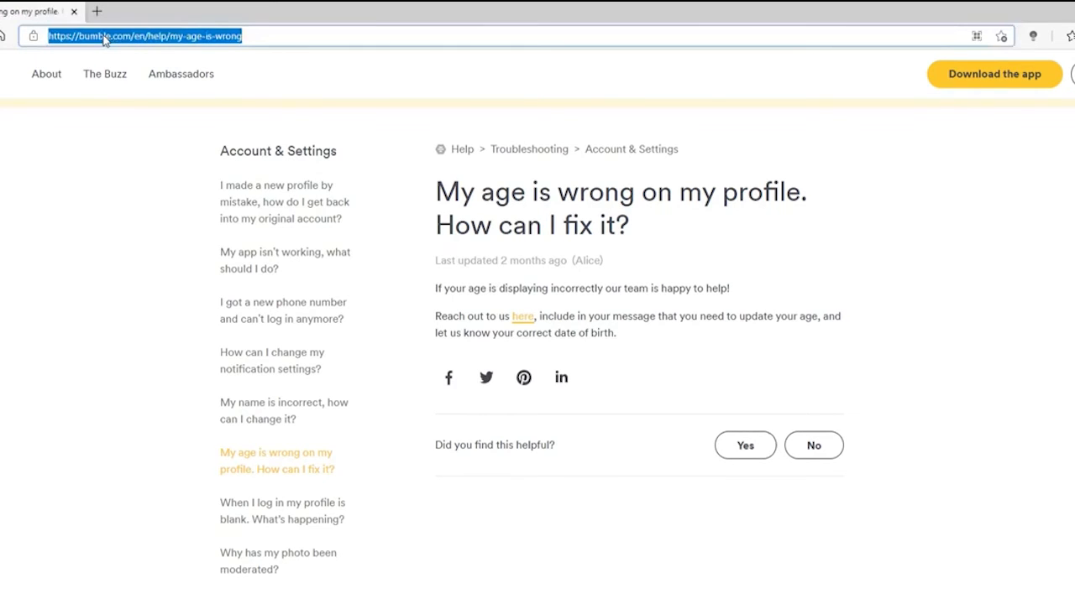
pyautogui.write('bumble.com')
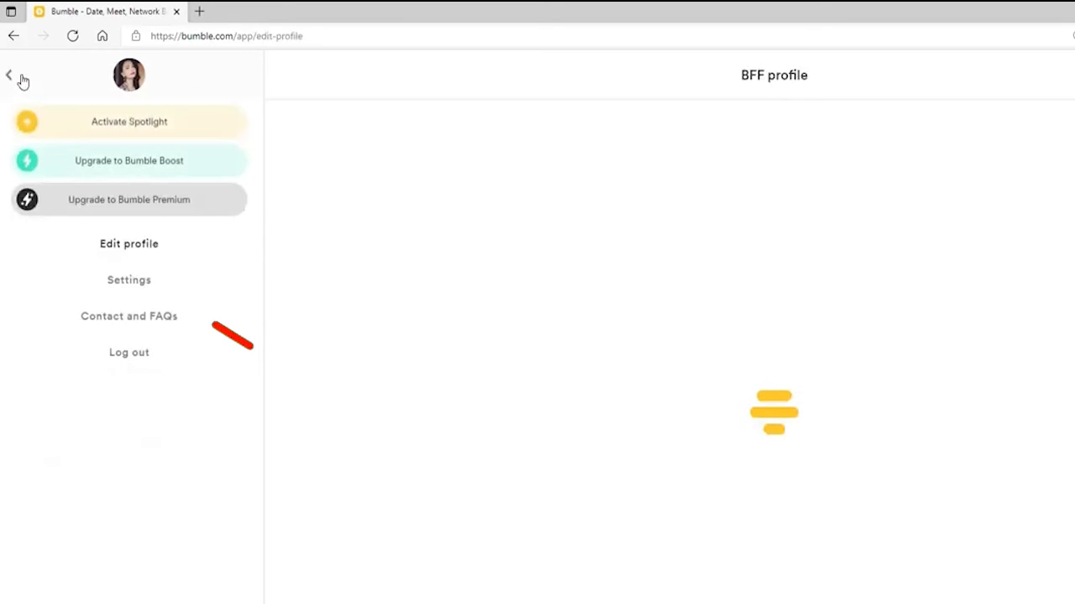
# - Scroll the account settings to the Delete account option, then close the browser
pyautogui.click(128, 279)
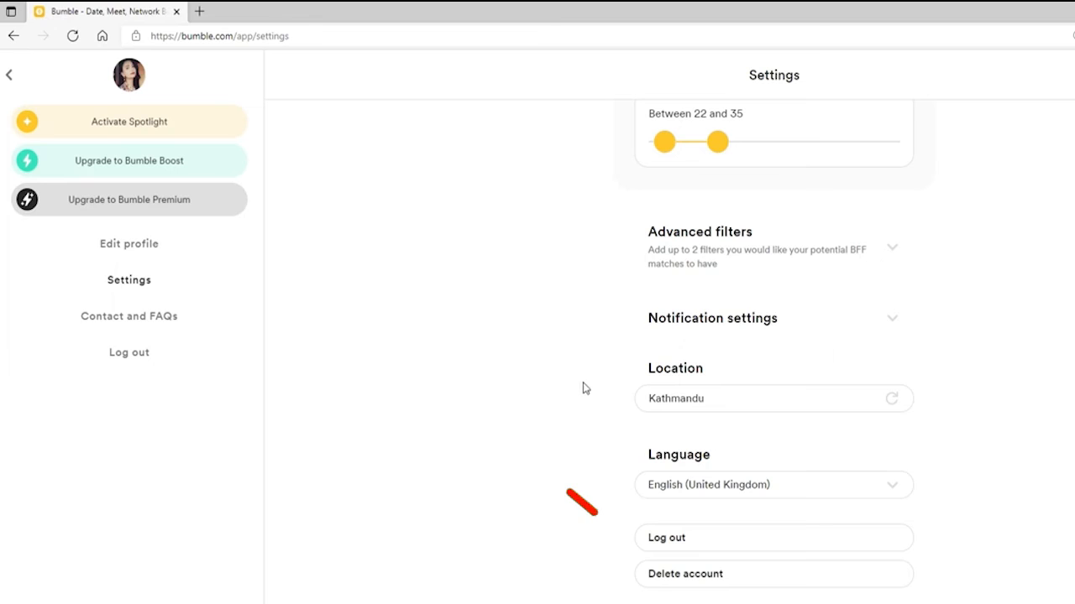
pyautogui.click(685, 574)
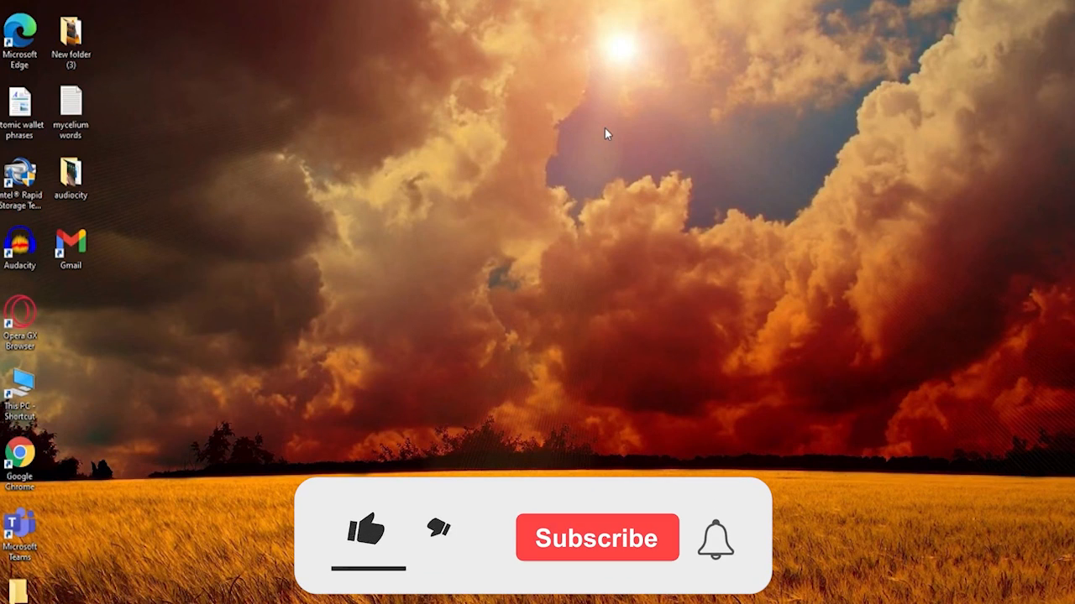
pyautogui.click(366, 537)
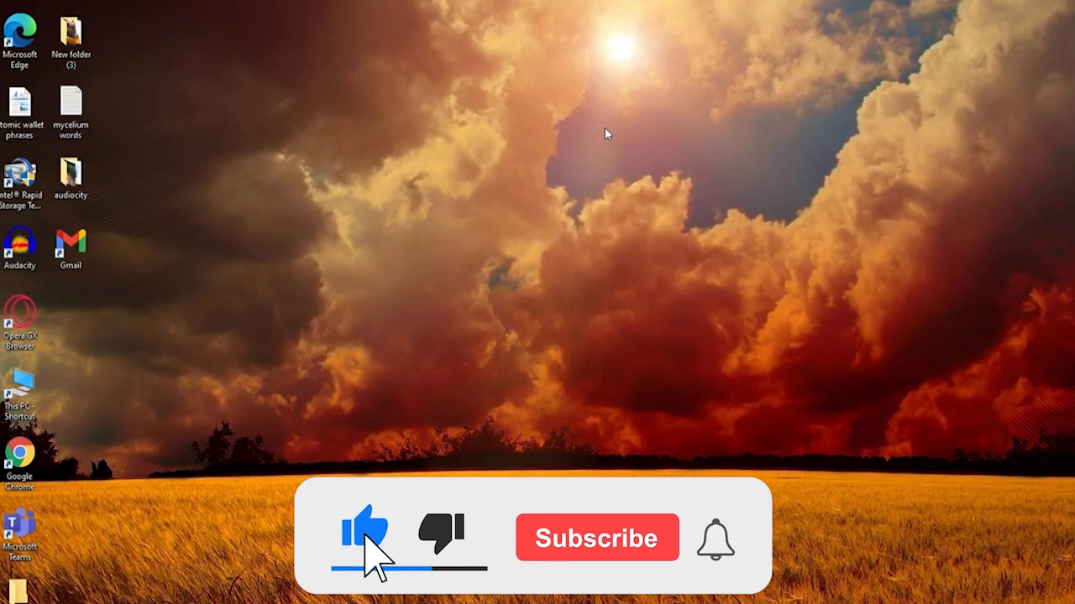